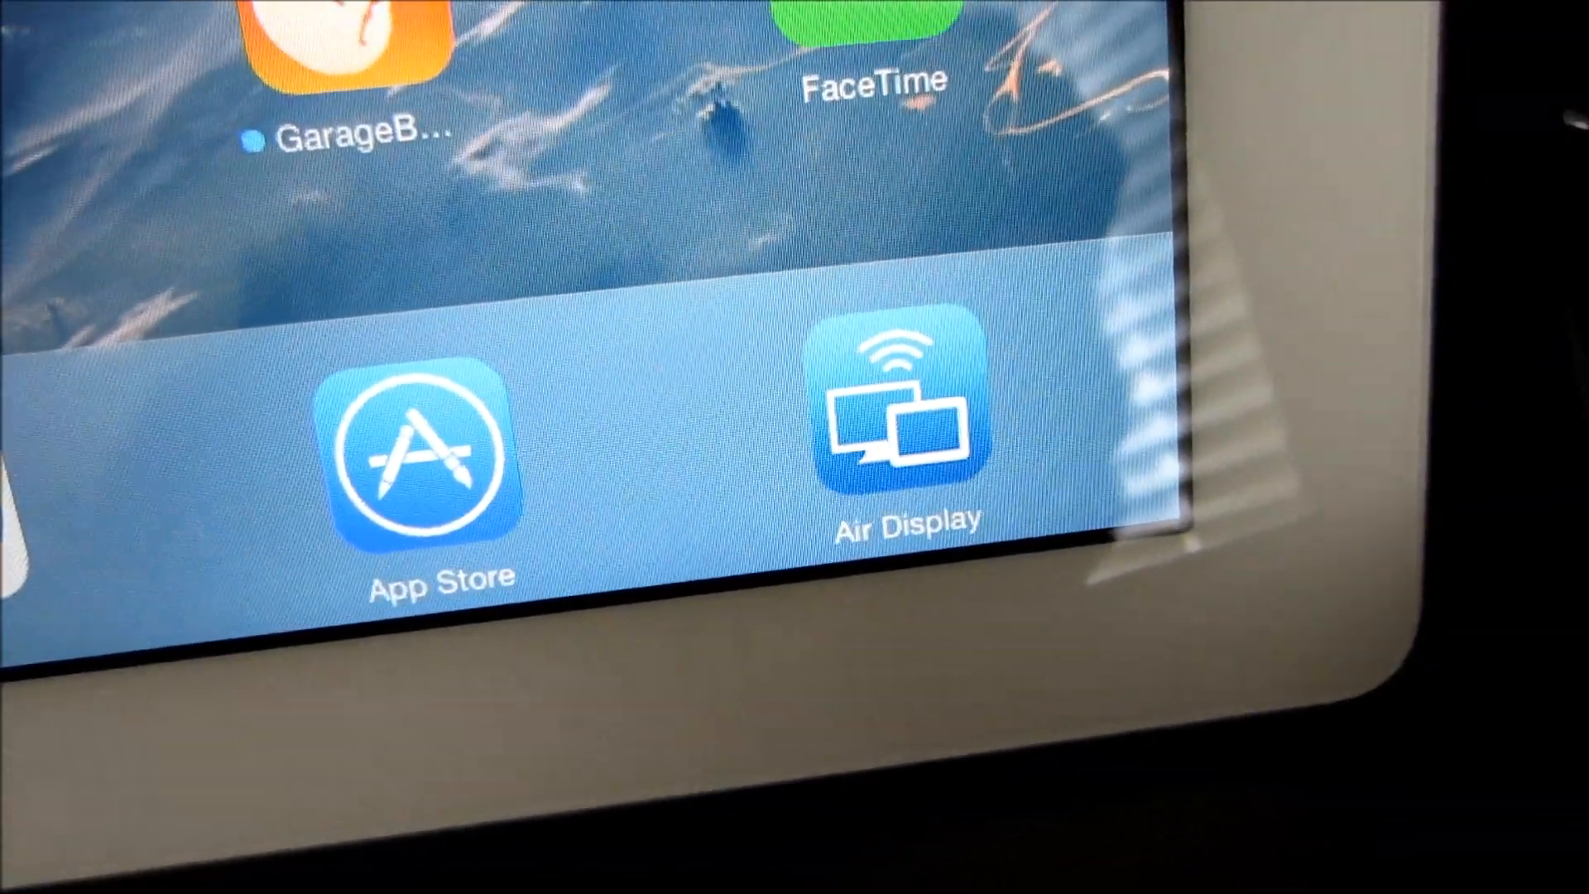
# Step: Launch Air Display from the iPad dock to show its Mac and Windows connection instructions
pyautogui.click(902, 436)
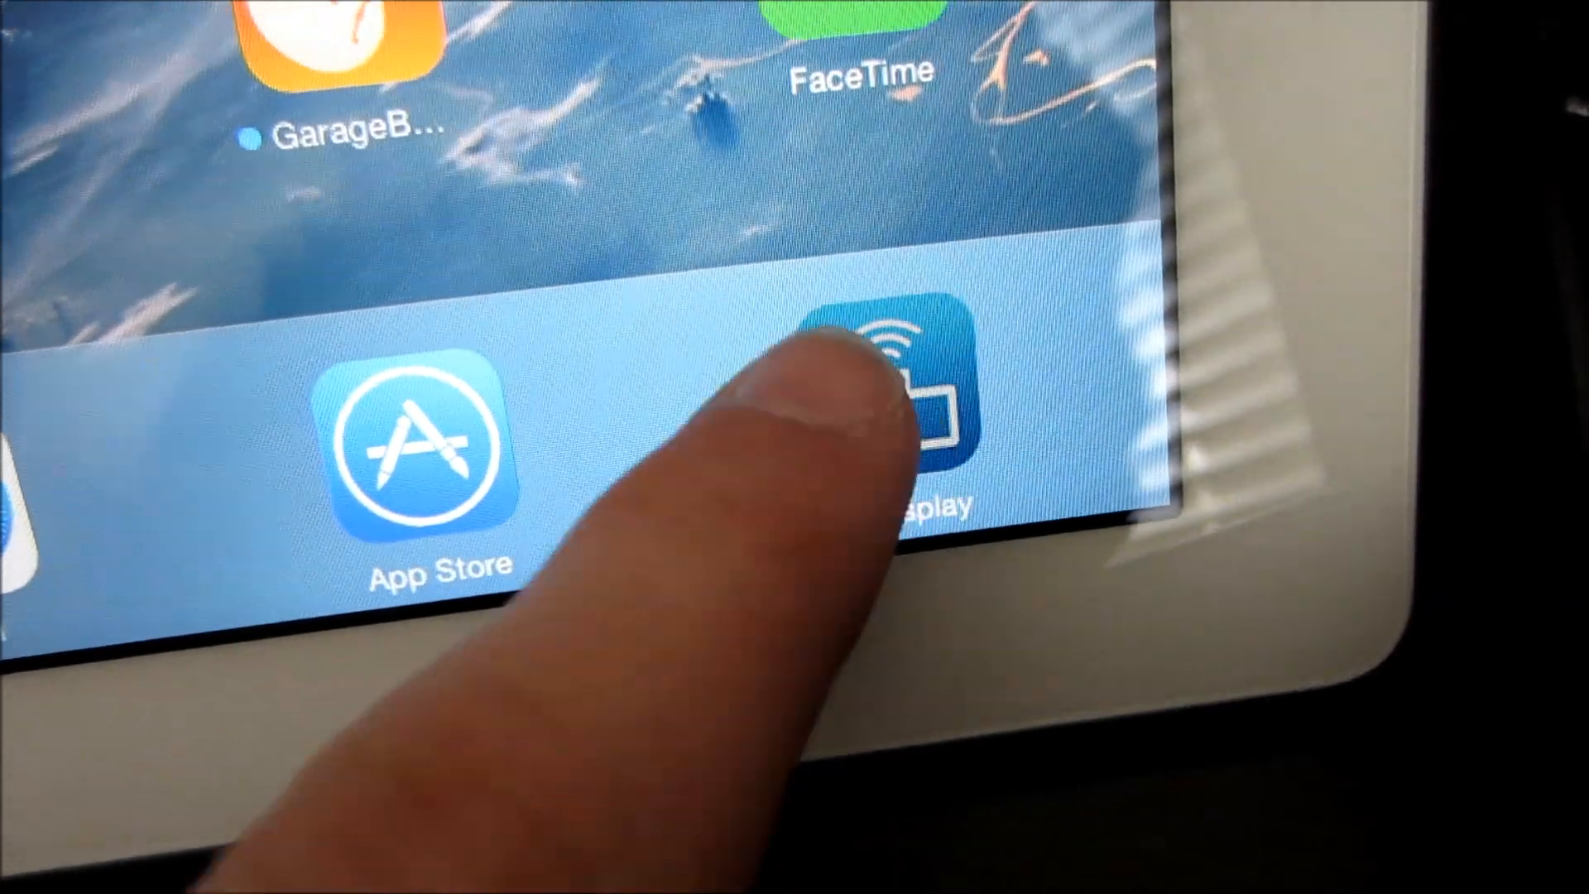
pyautogui.click(890, 405)
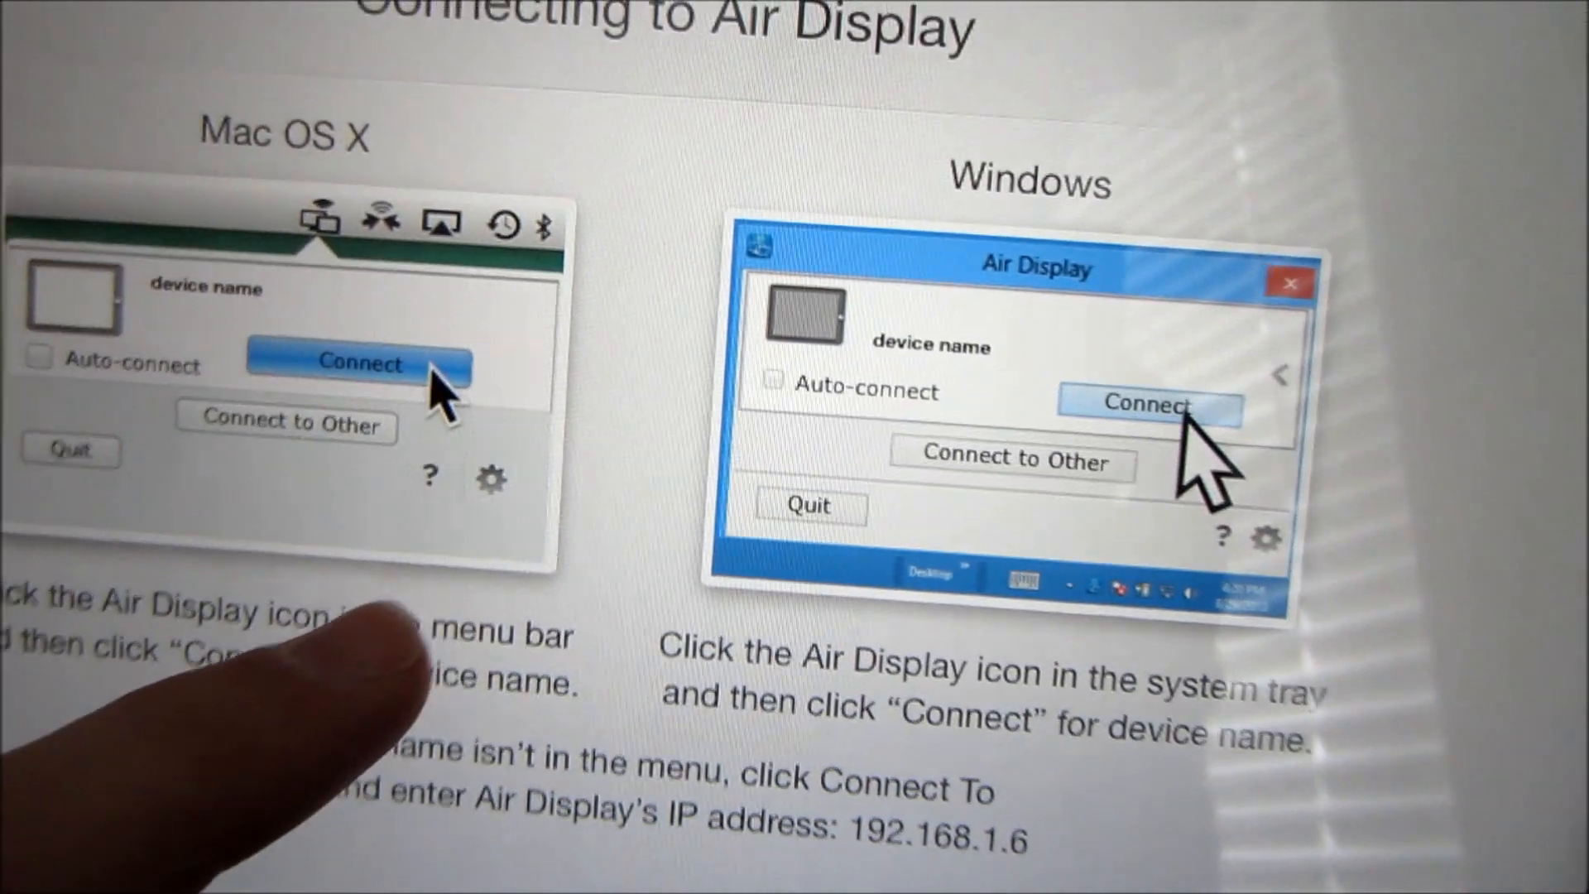
# Step: Scroll through the Windows connection instructions in Air Display 2
pyautogui.scroll(-3)
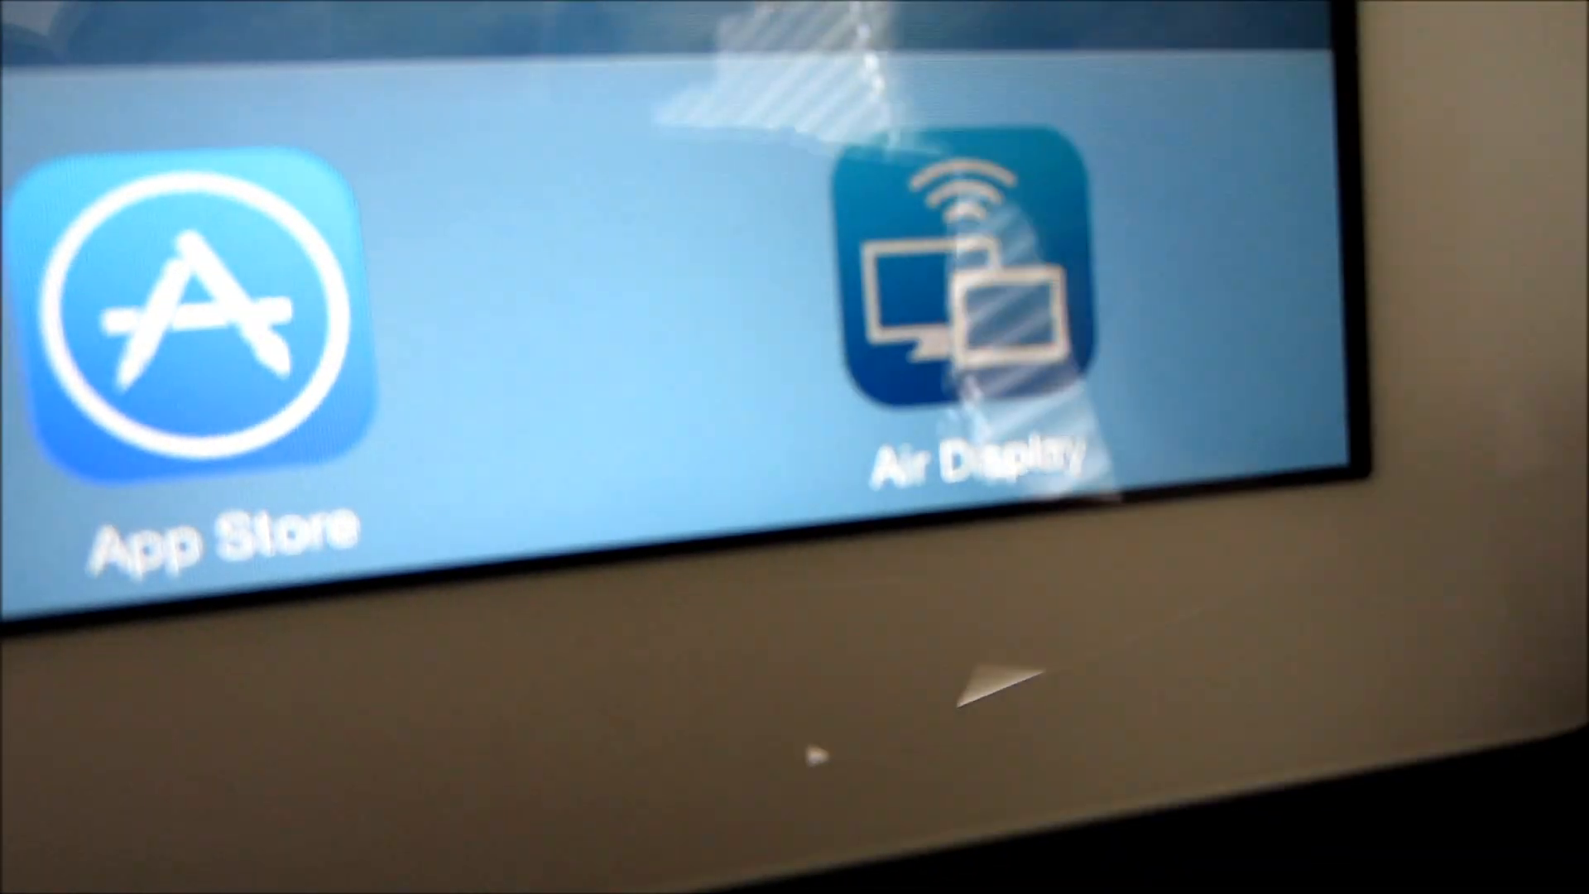
# Step: Reopen Air Display so the iPad shows the Windows desktop with the Libraries window
pyautogui.click(967, 294)
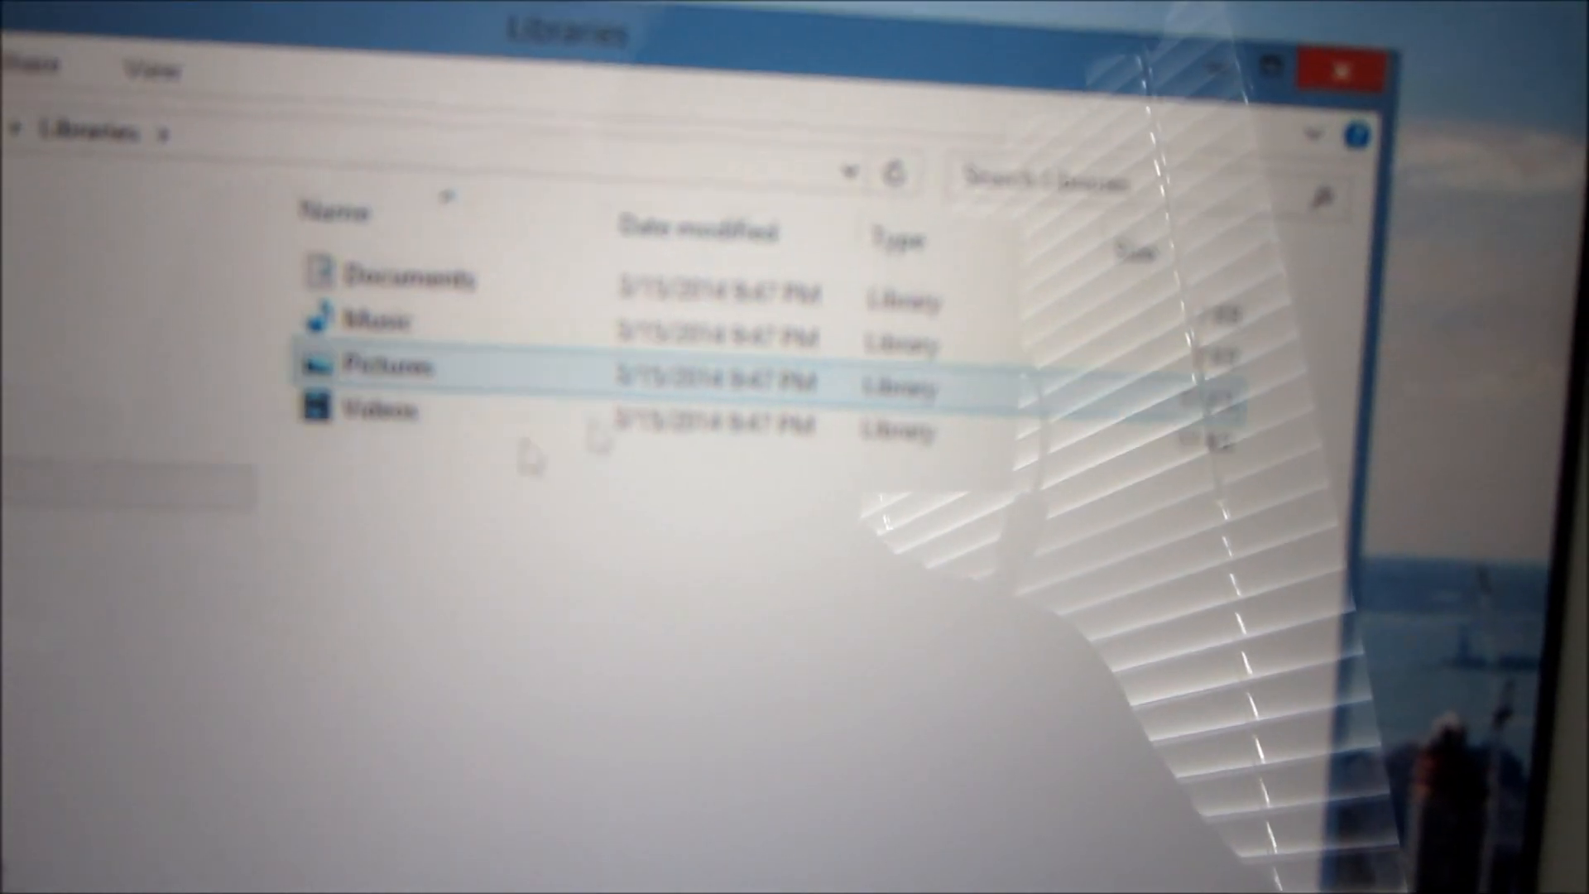
# Step: Open the Documents library from the Libraries list
pyautogui.click(385, 434)
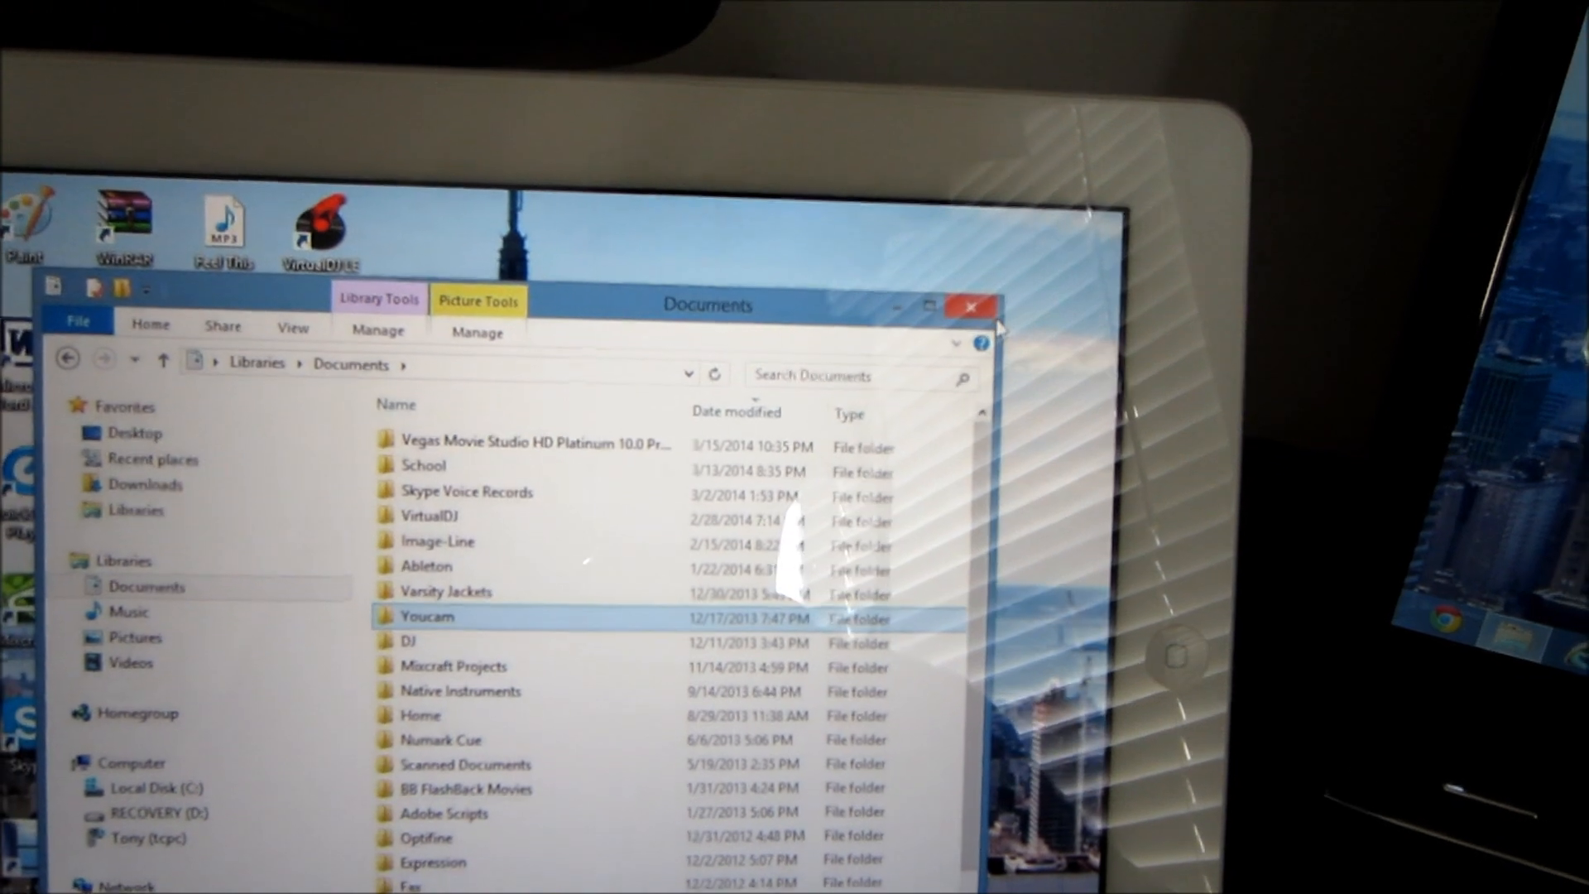
# Step: Close the File Explorer Documents window, revealing Chrome's new-tab page
pyautogui.click(969, 306)
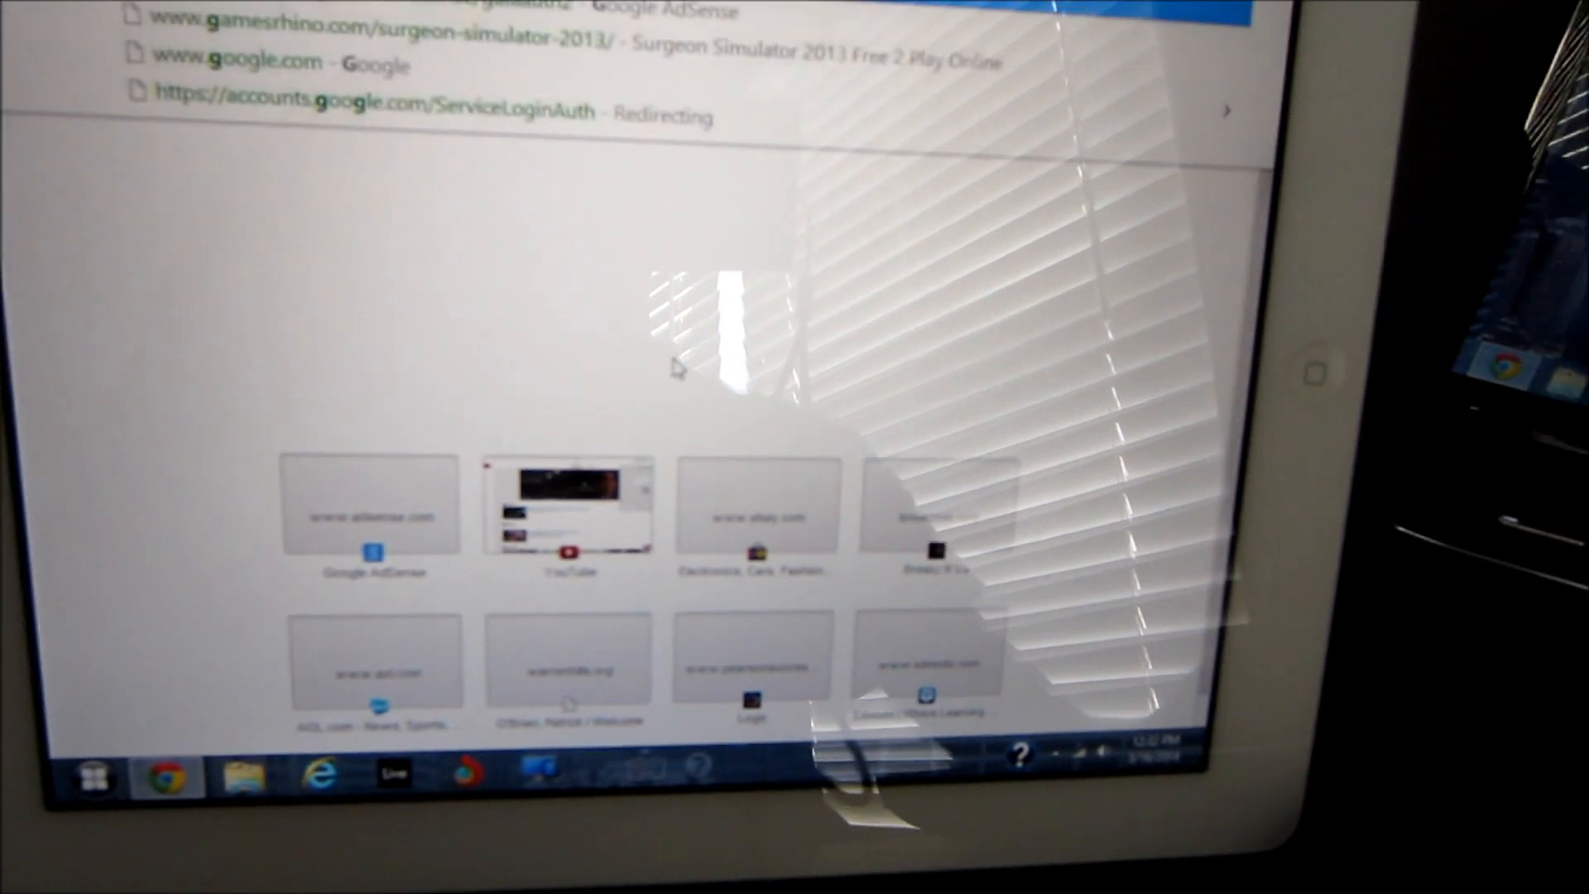
# Step: Type test letters 'gf' and 'hjhhjj' into Chrome's address bar with the iPad keyboard
pyautogui.write('gf')
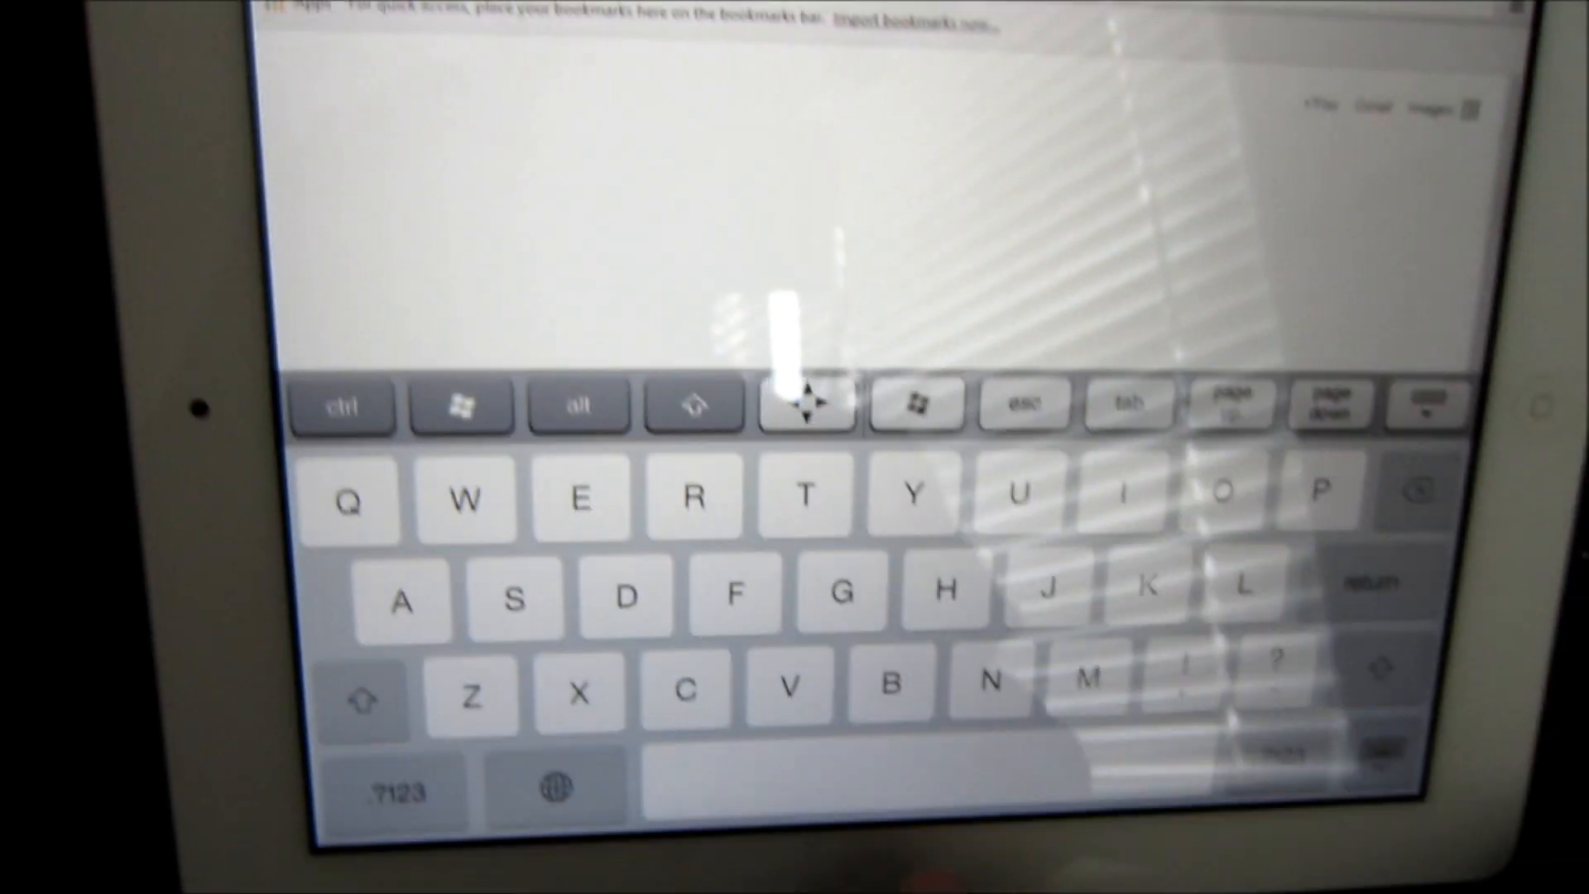
pyautogui.write('hjhhjj')
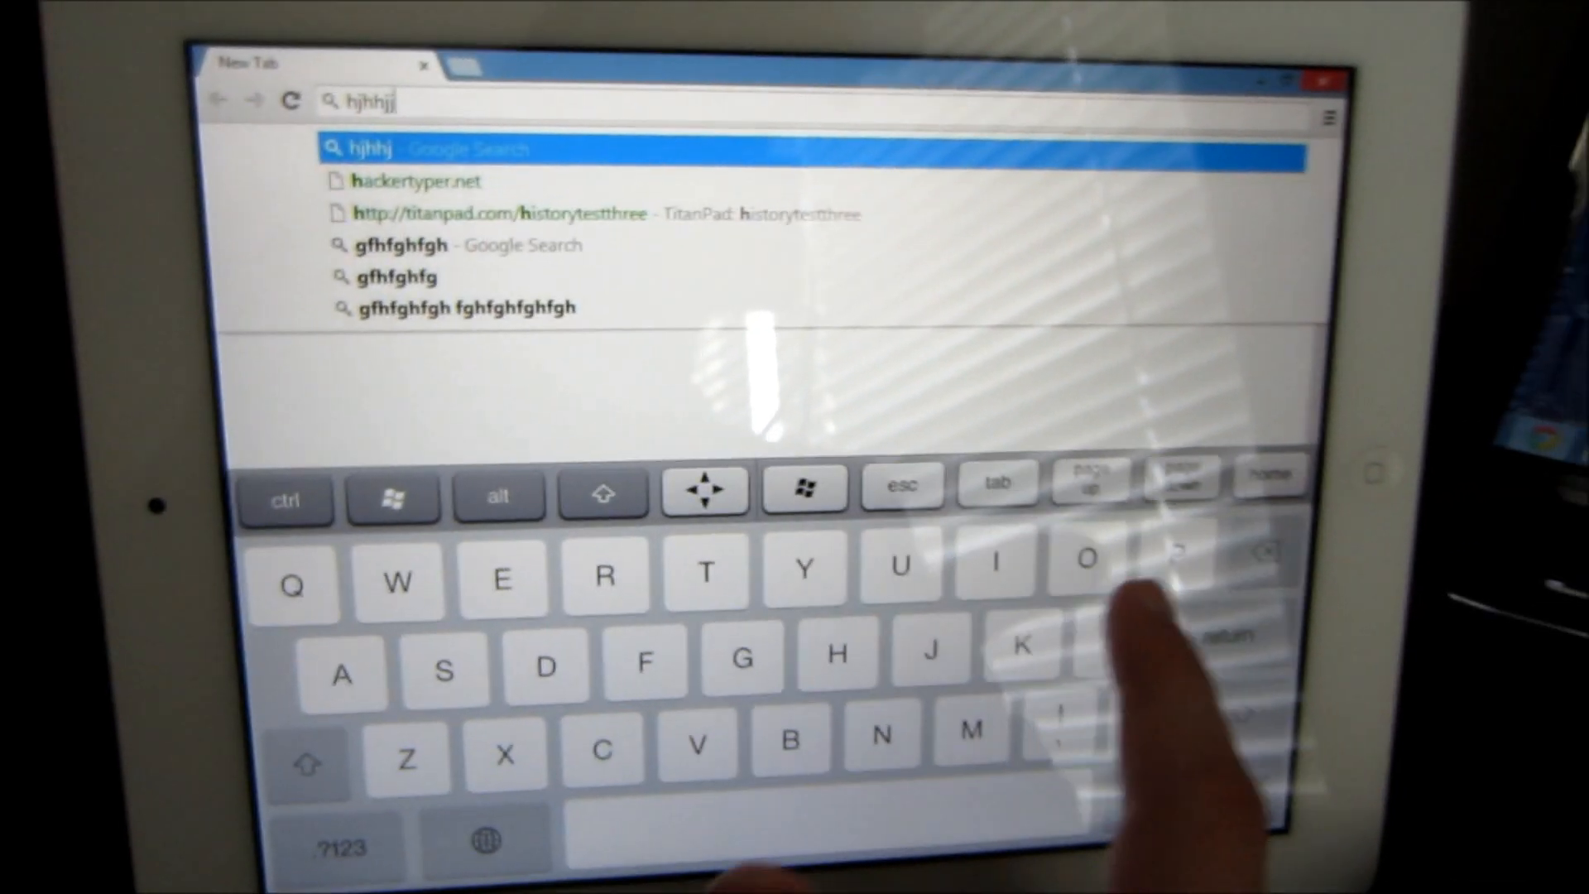